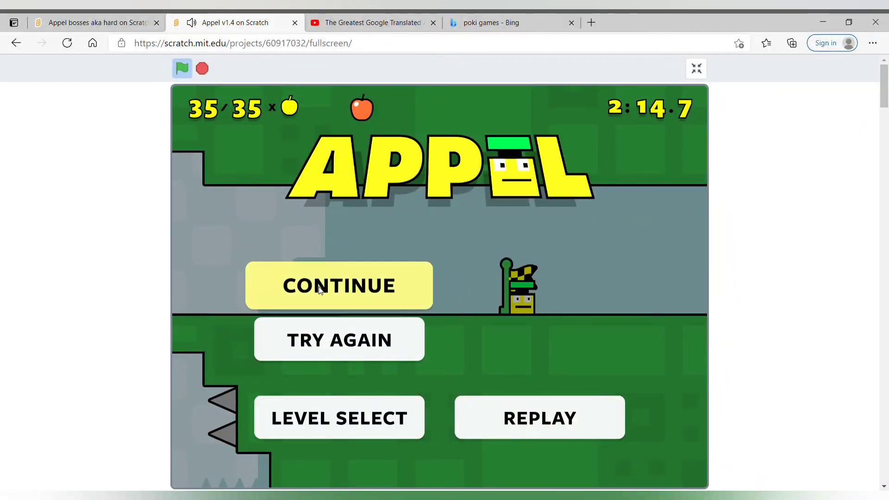
pyautogui.moveTo(350, 272)
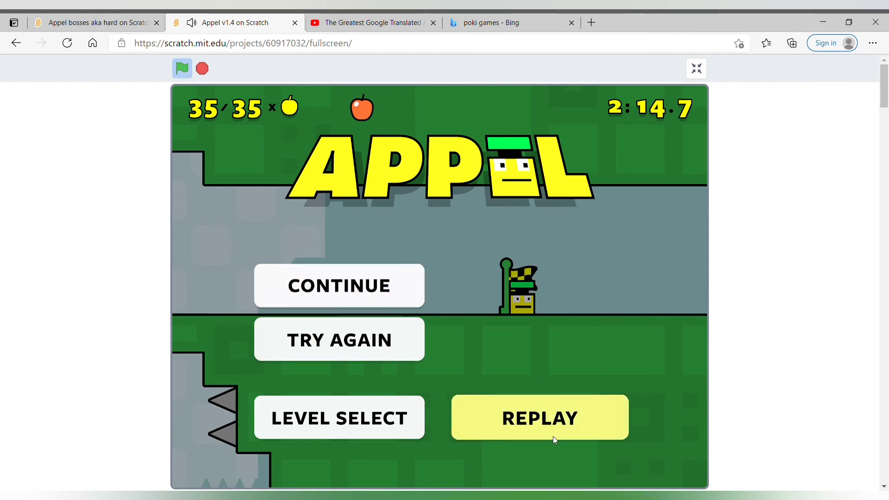
pyautogui.moveTo(532, 425)
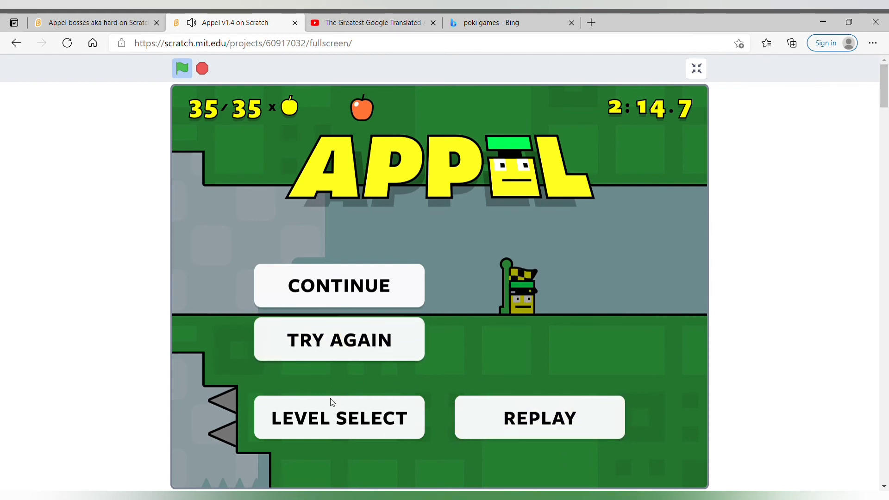
pyautogui.moveTo(475, 370)
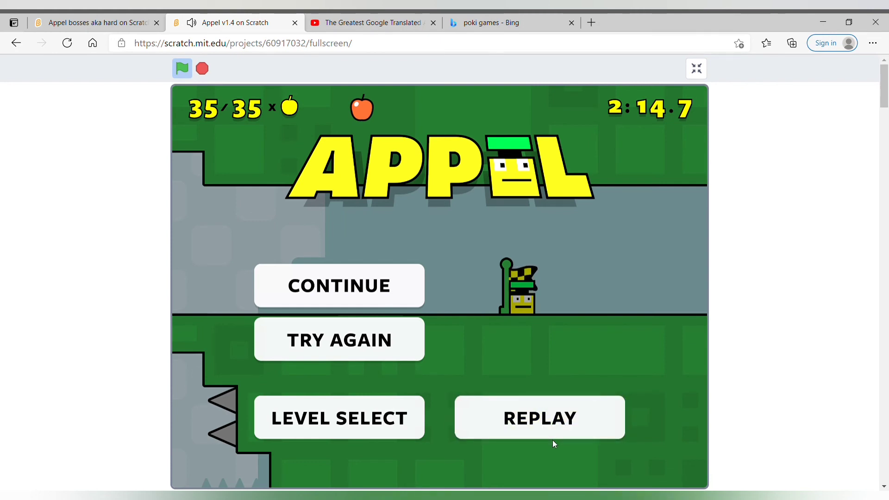
pyautogui.moveTo(452, 361)
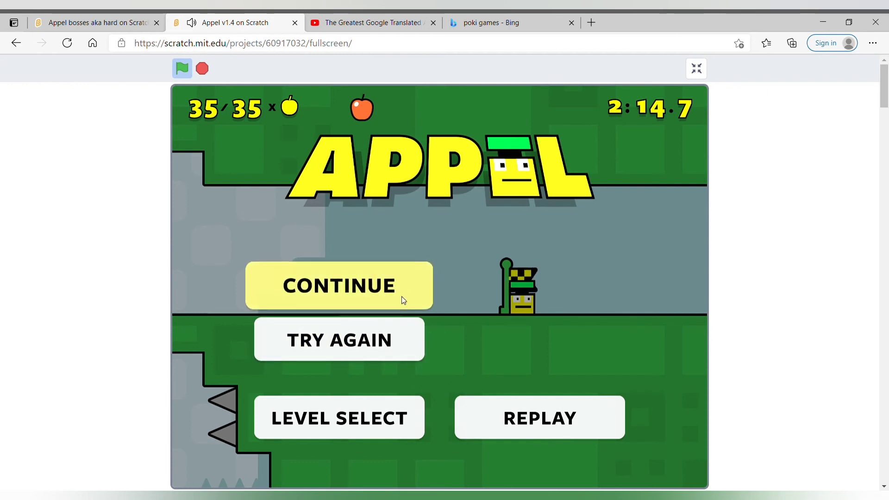
# - Continue to the next Appel level and collect apples up to 36 of 50
pyautogui.click(338, 285)
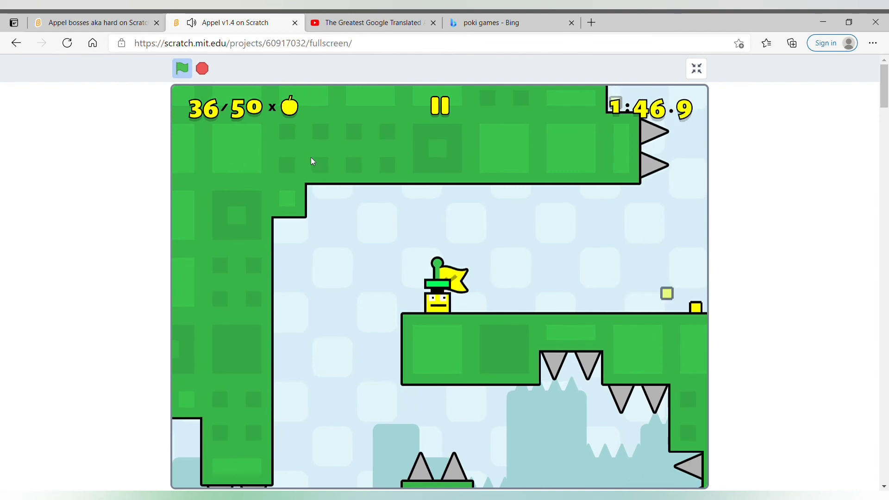
# - Pause the game and restart the level, resetting apples to 0/50 and the timer
pyautogui.click(439, 106)
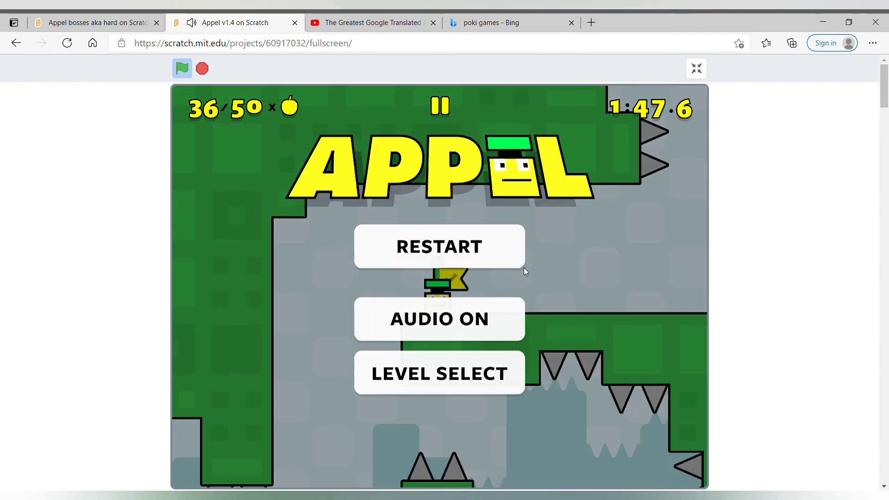
pyautogui.click(439, 246)
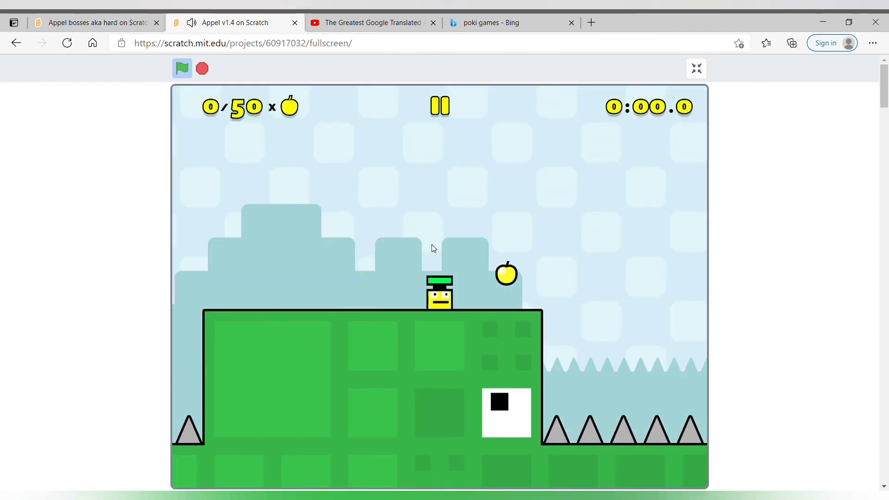